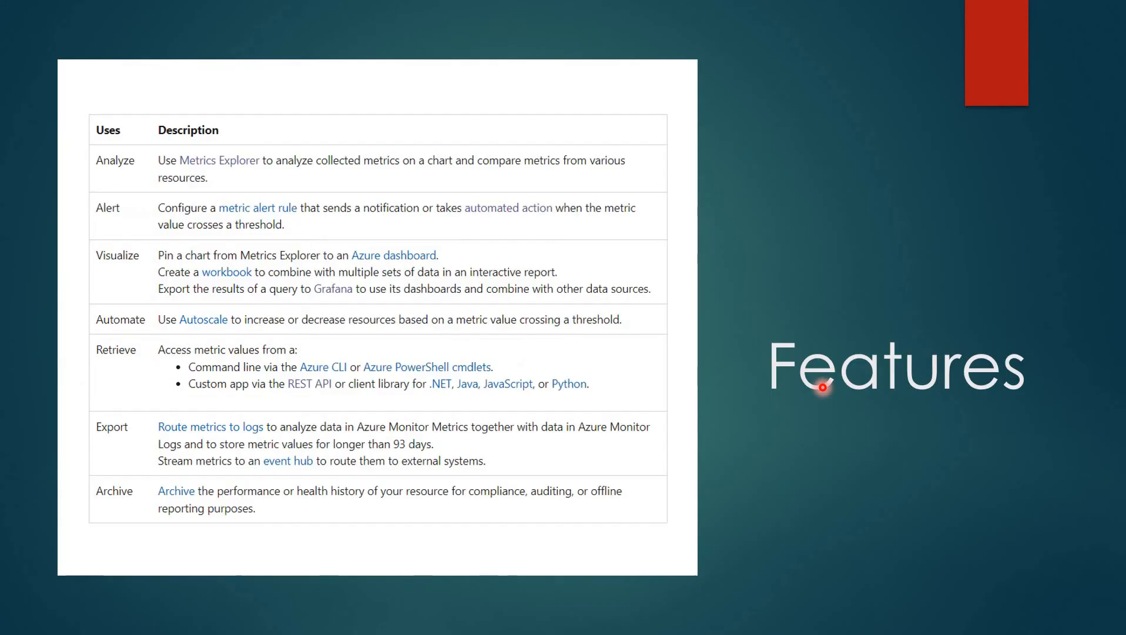
pyautogui.moveTo(292, 517)
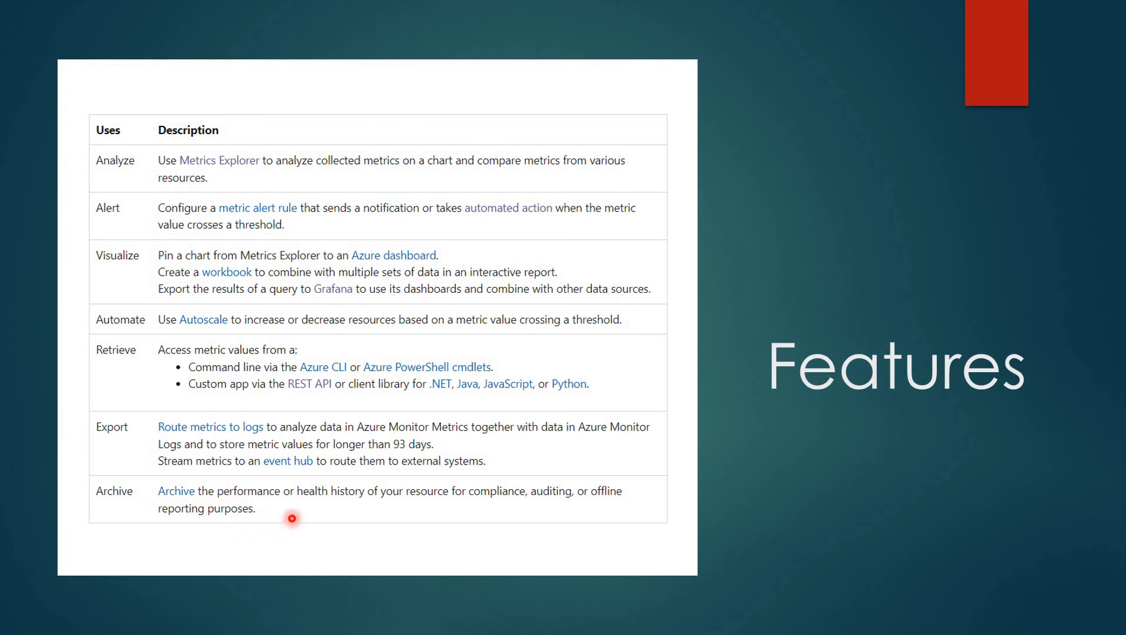
pyautogui.moveTo(125, 265)
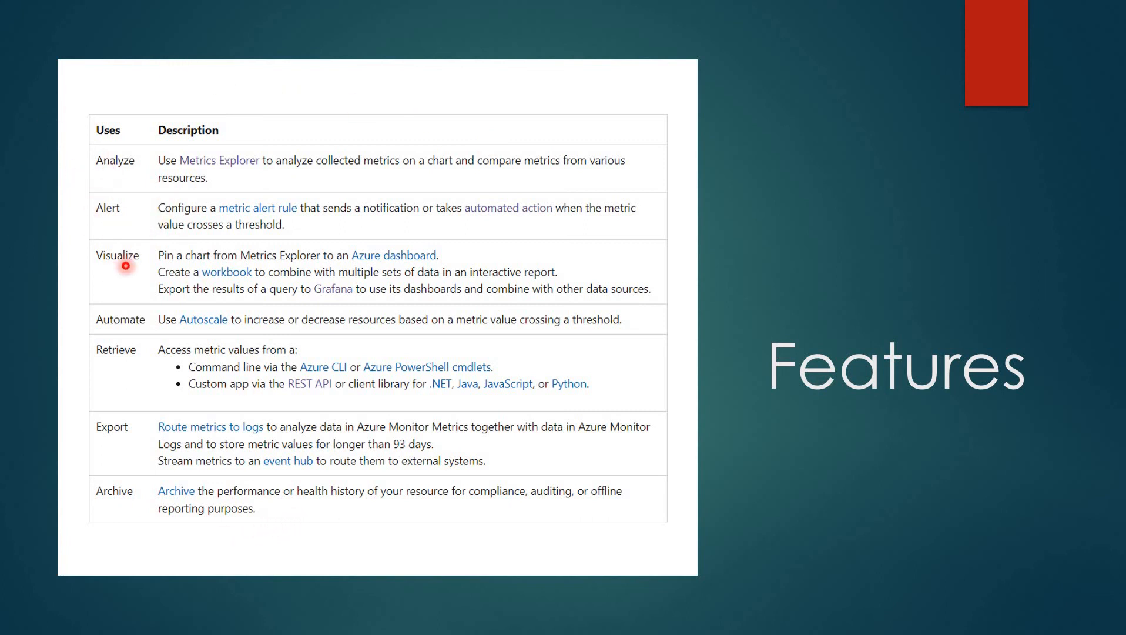
pyautogui.moveTo(107, 503)
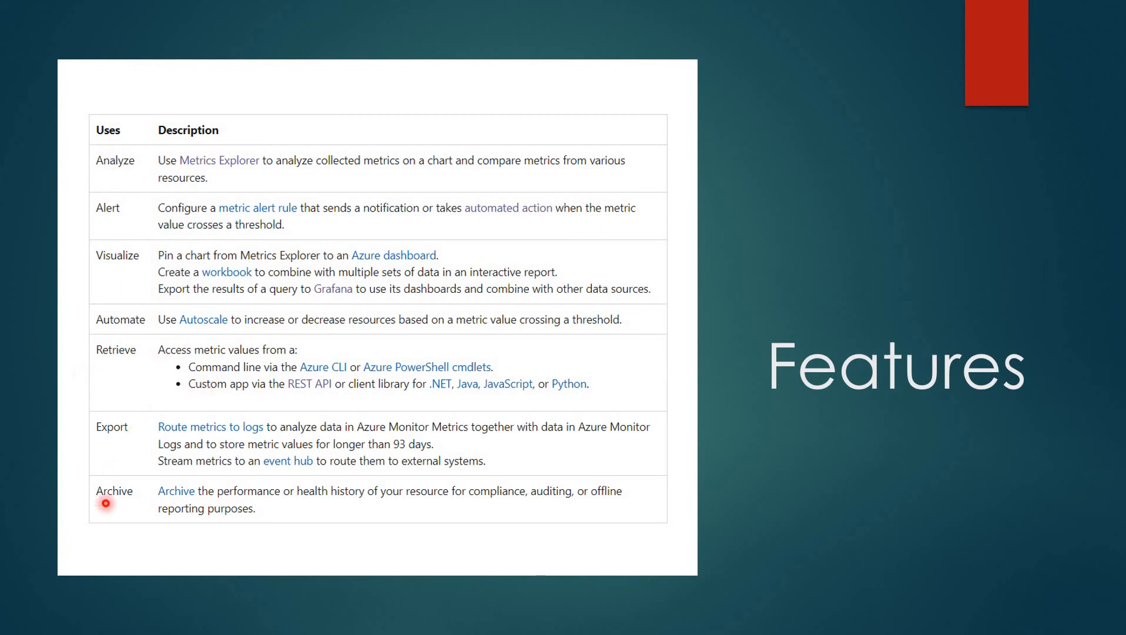
pyautogui.moveTo(665, 382)
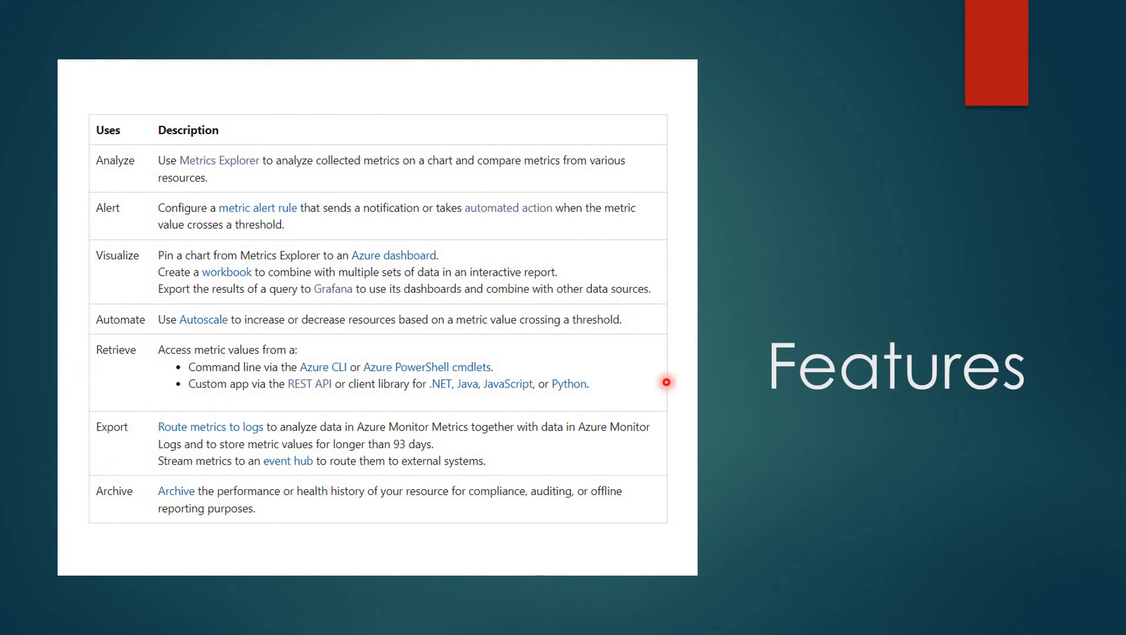
pyautogui.moveTo(329, 438)
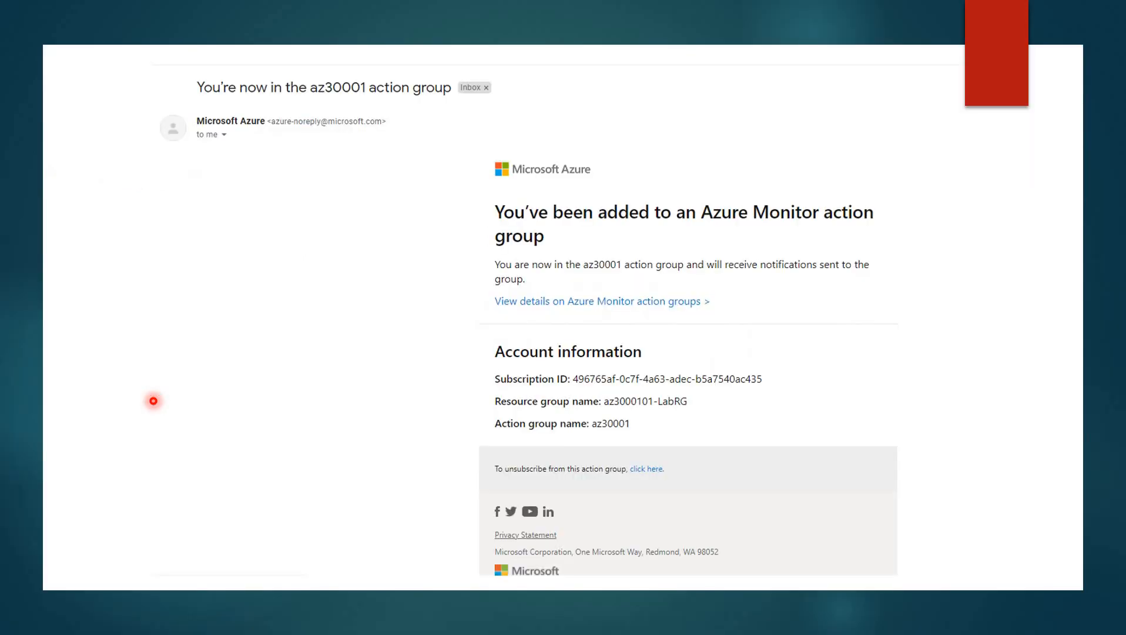
pyautogui.moveTo(334, 33)
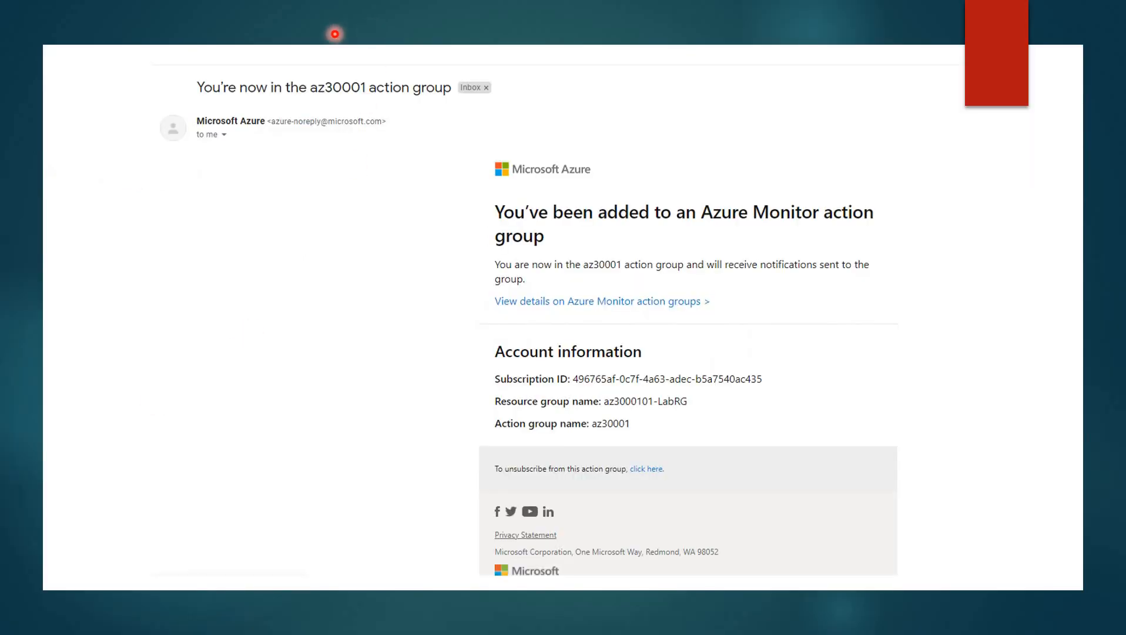
pyautogui.moveTo(542, 237)
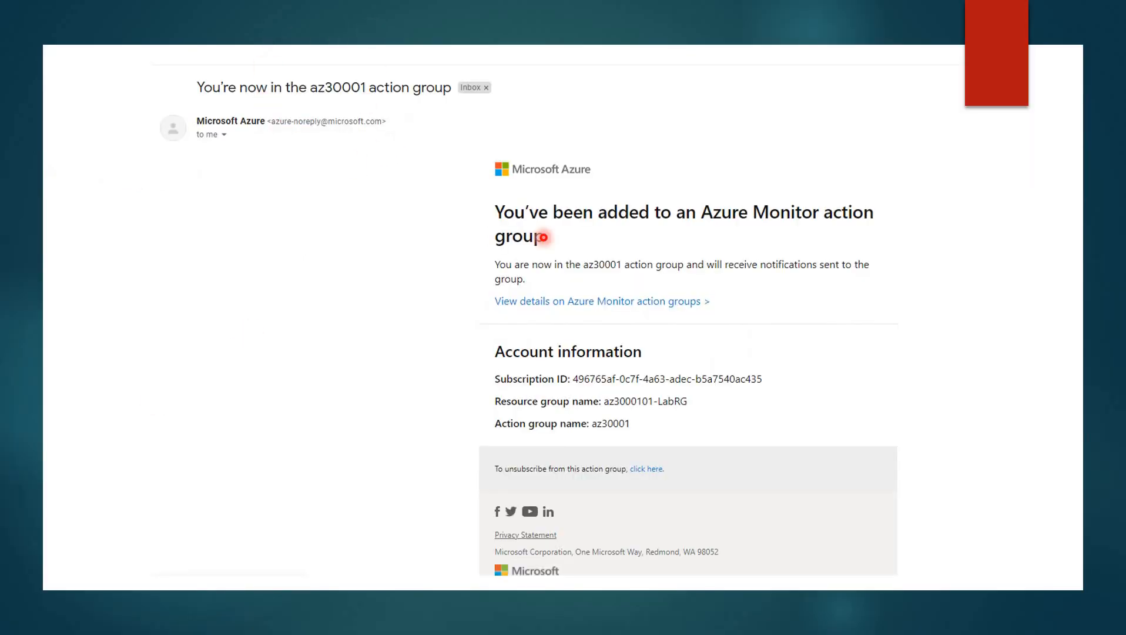
pyautogui.moveTo(255, 346)
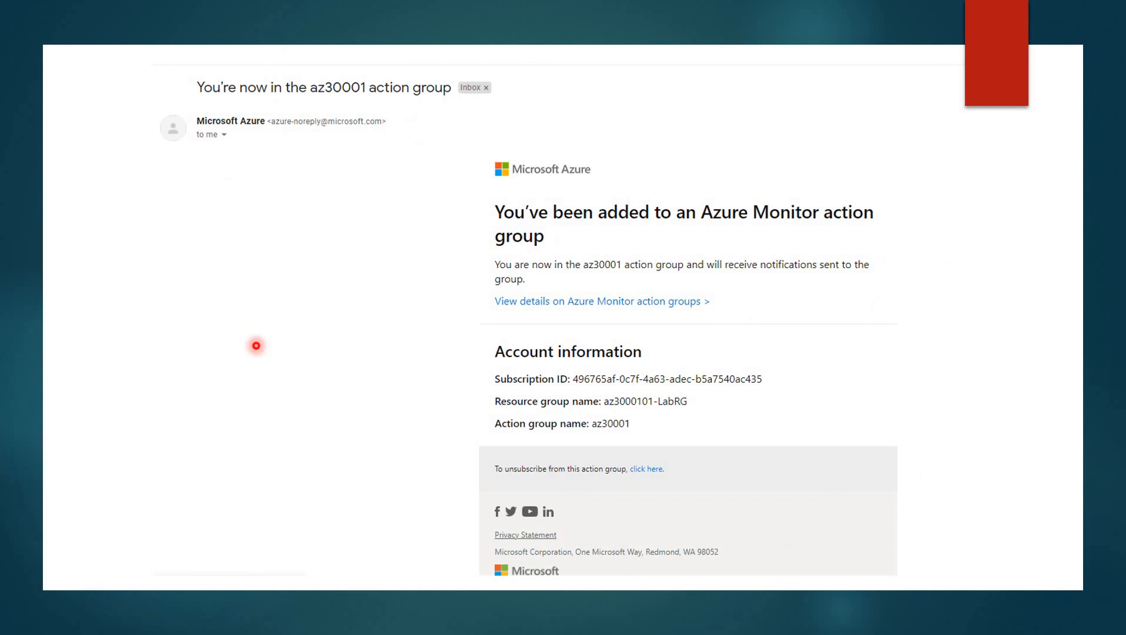
pyautogui.moveTo(379, 272)
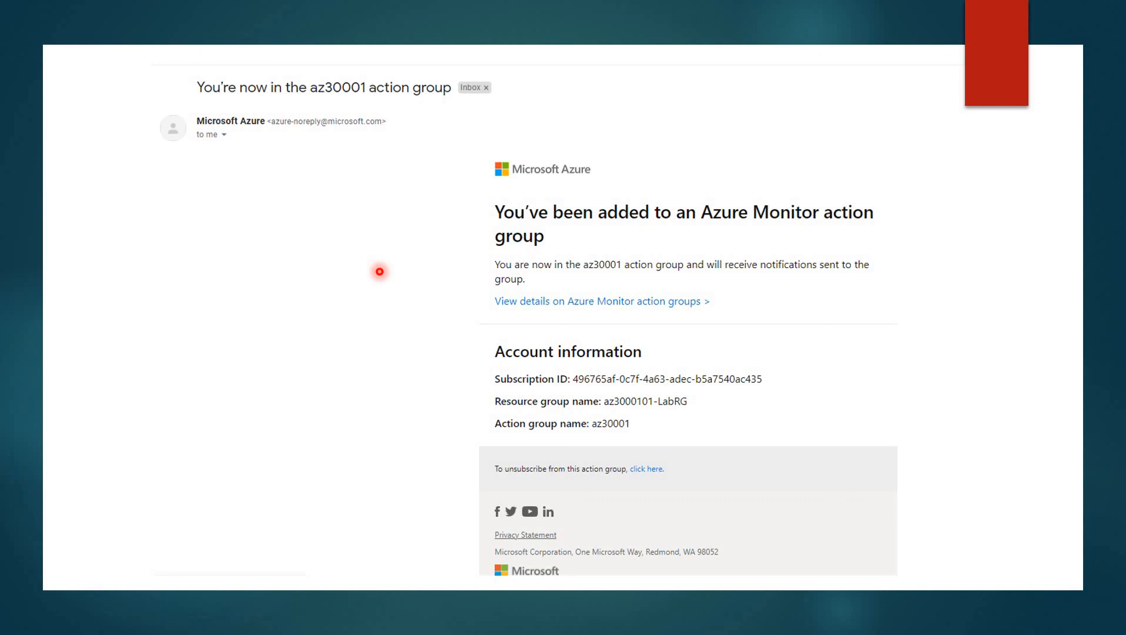
pyautogui.moveTo(440, 448)
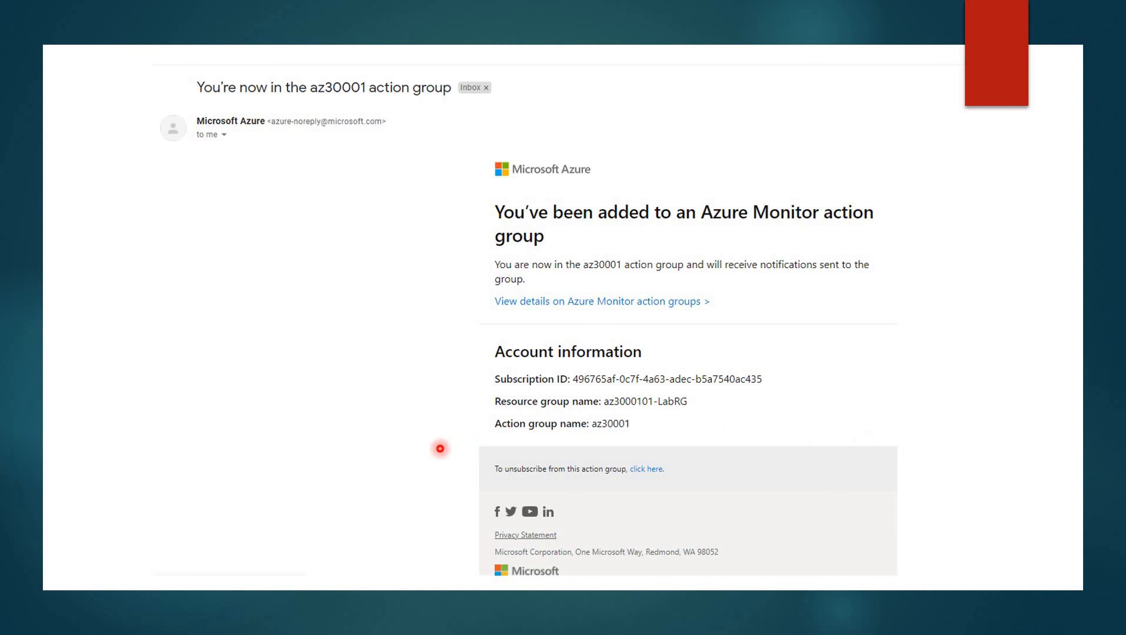
pyautogui.moveTo(713, 488)
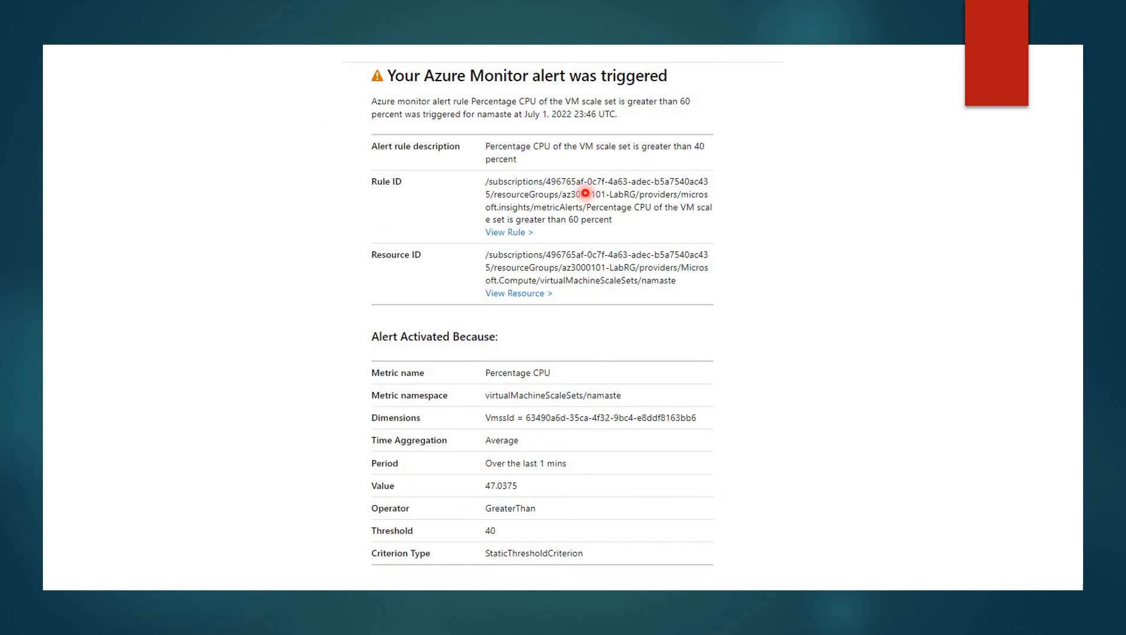
pyautogui.moveTo(585, 279)
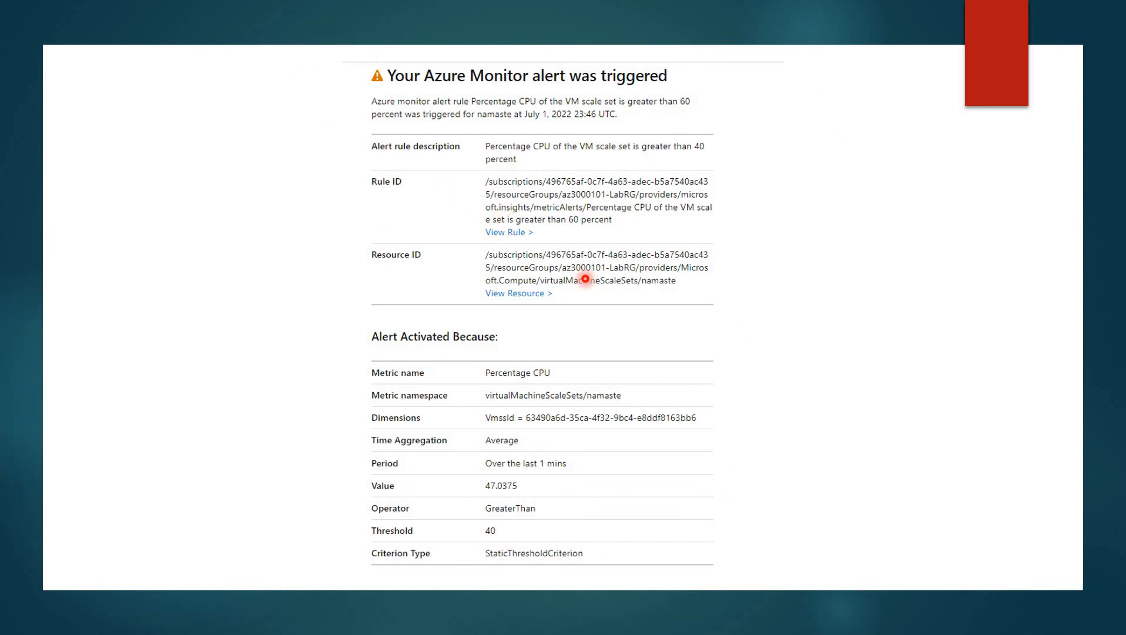
pyautogui.moveTo(829, 418)
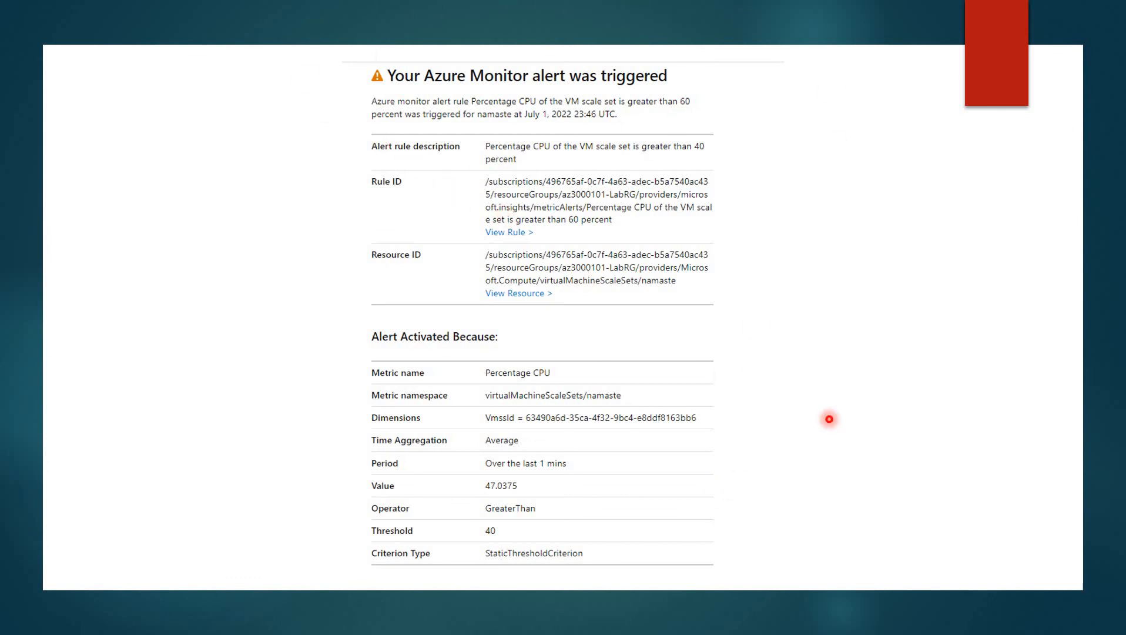
pyautogui.moveTo(821, 400)
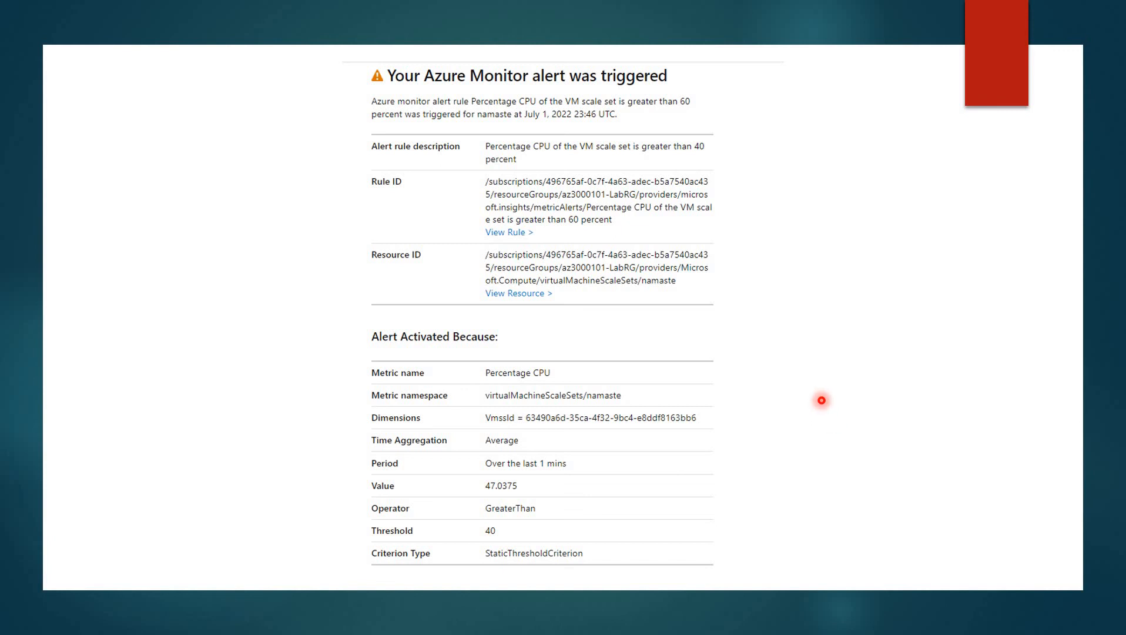